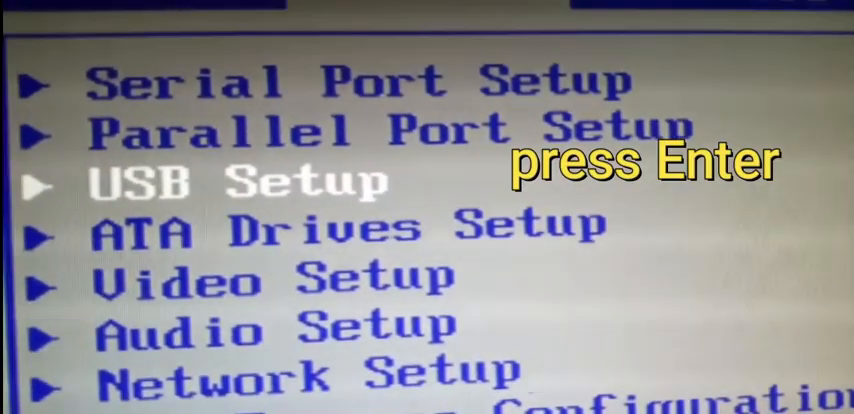
# - Bring up the Enabled/Disabled choice for USB Support on the USB Setup page
pyautogui.press('Return')
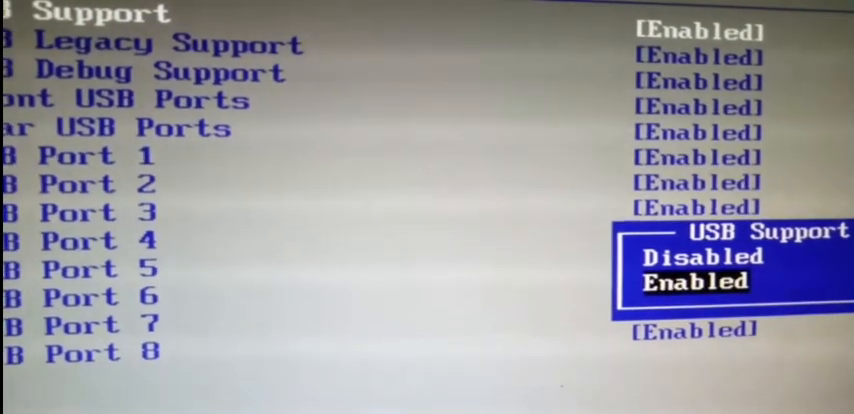
# - Keep USB Support on Enabled and move on to the Startup page with boot sequences
pyautogui.press('Up')
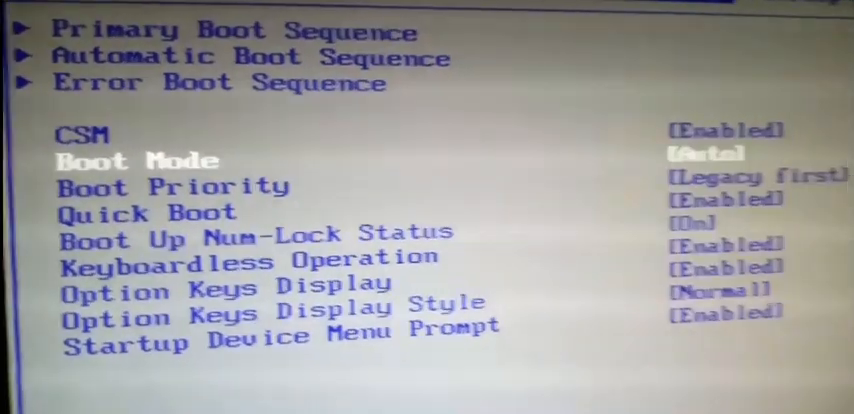
# - Show the choices for the Boot Mode option, currently set to Auto
pyautogui.press('Down')
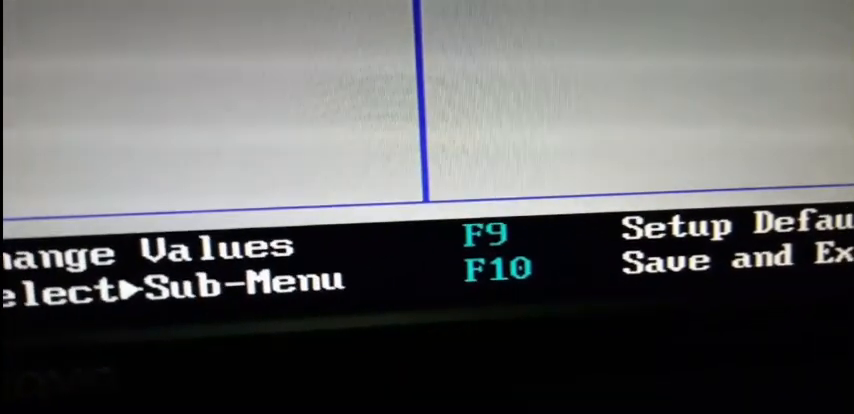
# - Request Save and Exit with F10, showing the Yes/No confirmation
pyautogui.press('f10')
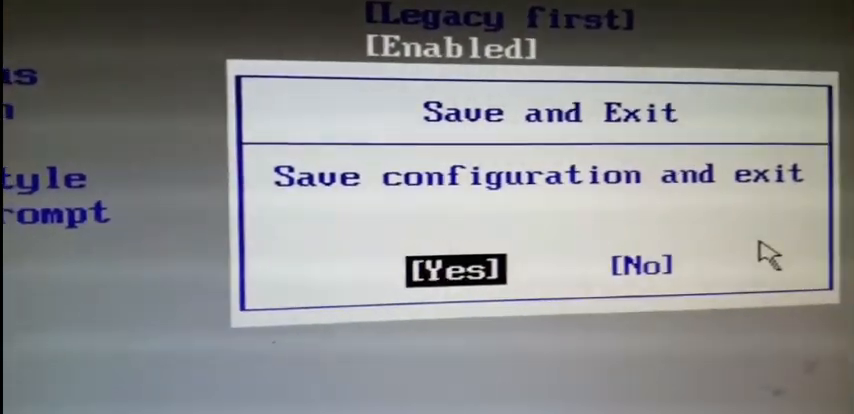